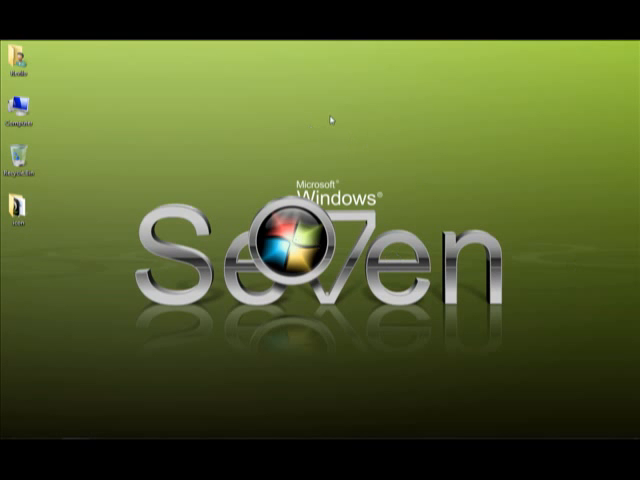
mouse_move(268, 118)
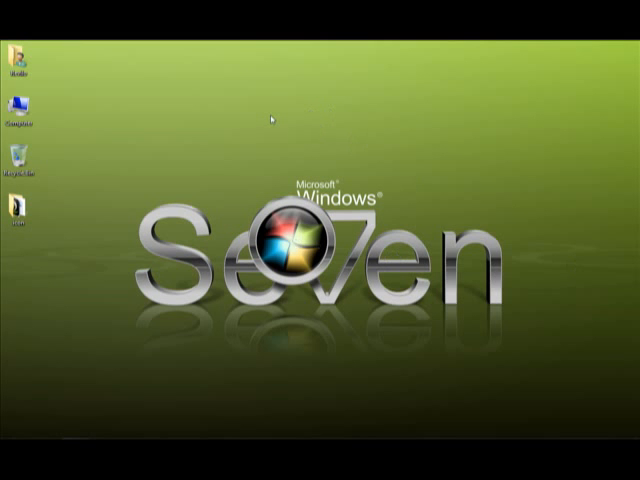
mouse_move(312, 106)
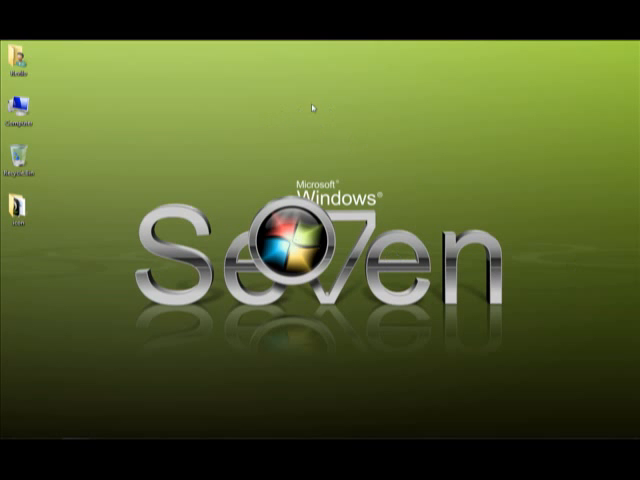
mouse_move(314, 120)
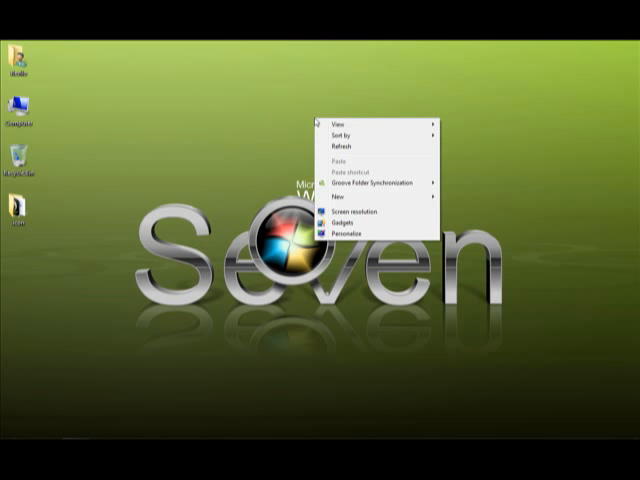
mouse_move(364, 114)
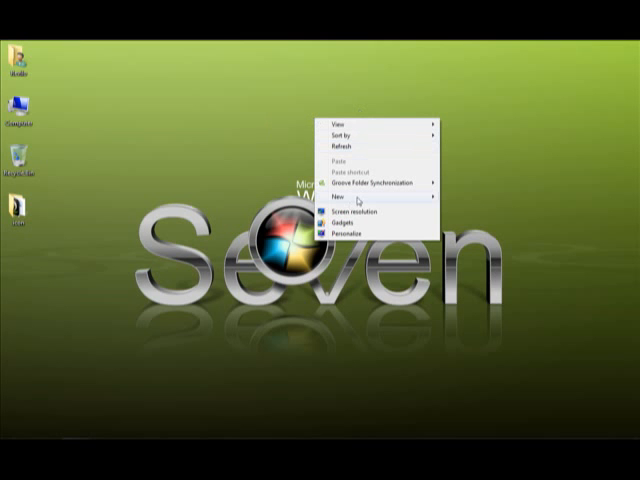
Create a folder on the desktop via New > Folder, keeping the default name New Folder
click(340, 196)
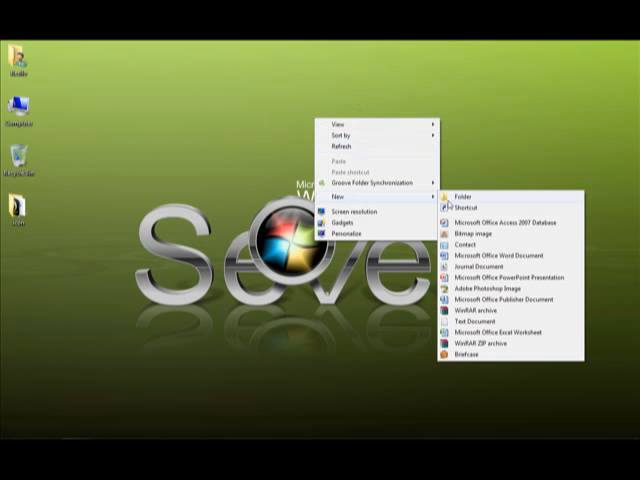
click(458, 184)
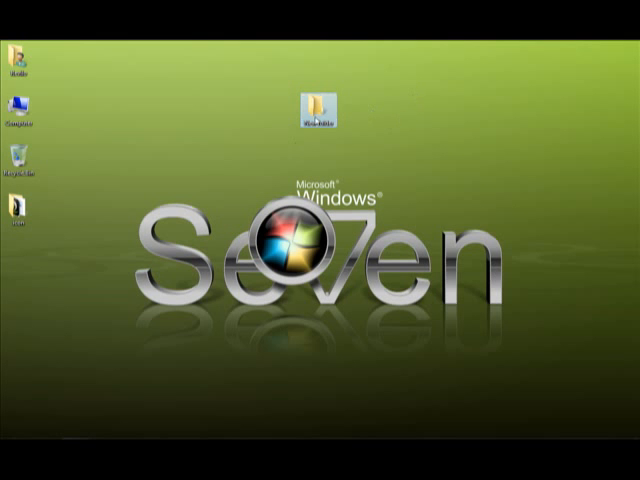
double_click(316, 100)
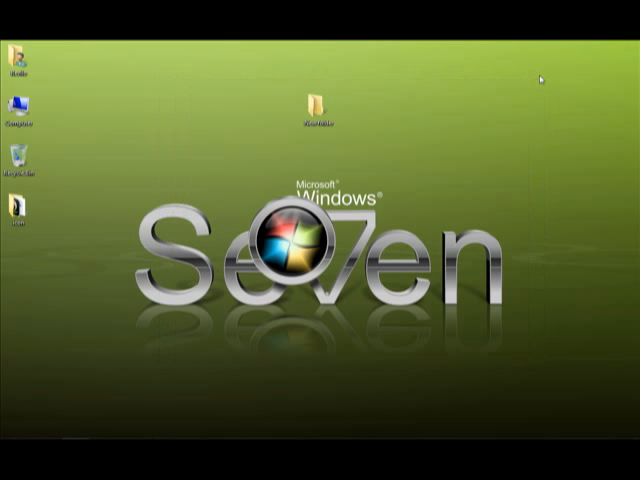
mouse_move(328, 178)
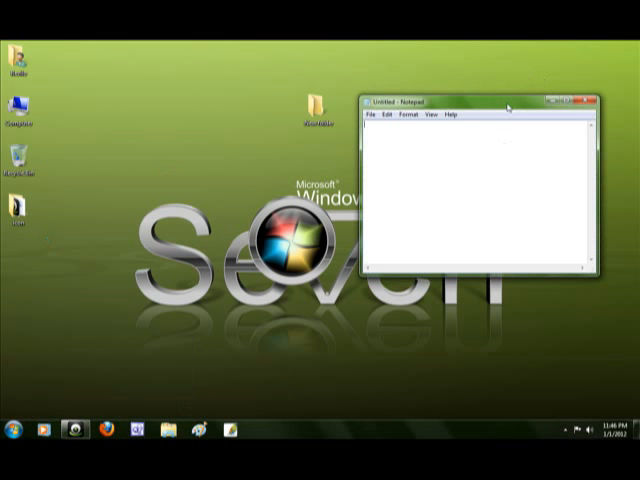
Paste the folder-locking batch script into a blank Notepad document and begin saving it
drag(470, 102, 470, 148)
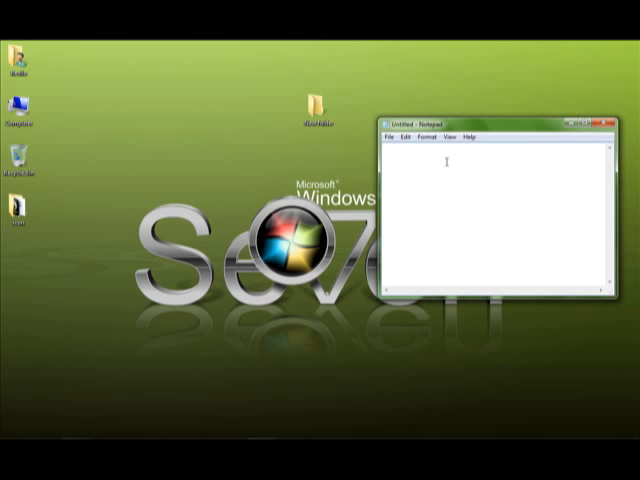
right_click(448, 160)
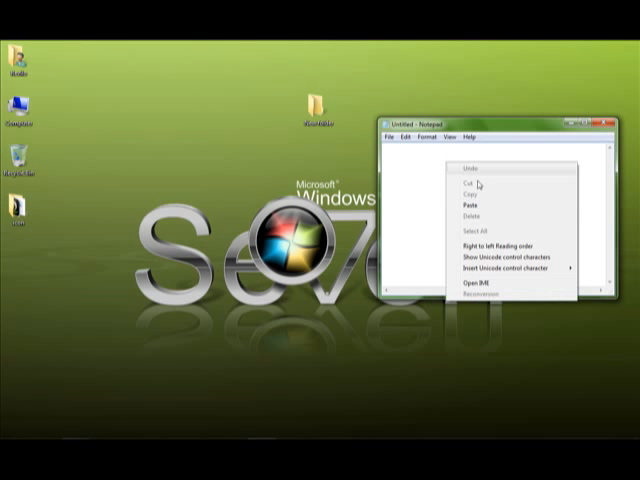
click(468, 188)
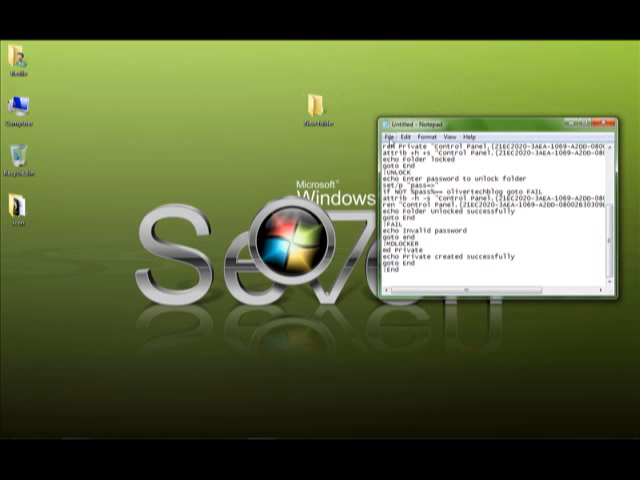
click(392, 138)
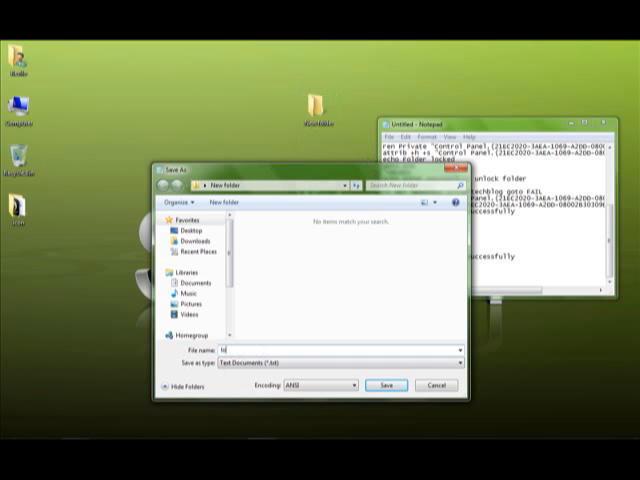
Save the script as locker.bat with type All Files inside New Folder, then close Notepad
text(locker.bat)
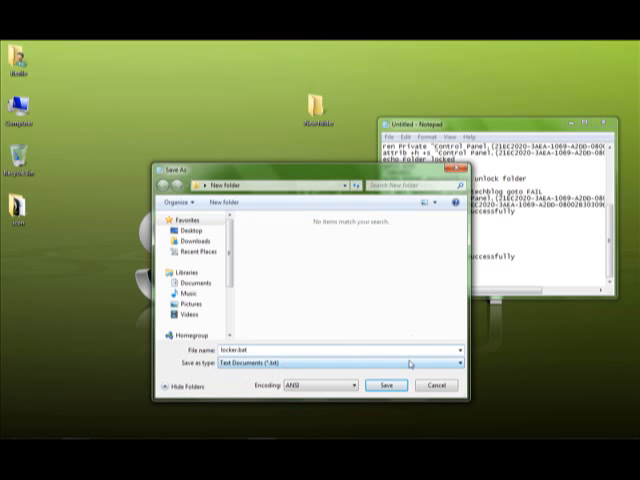
click(456, 364)
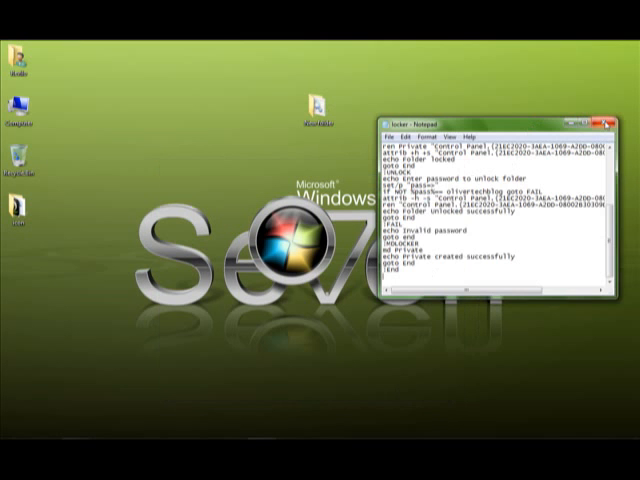
click(608, 112)
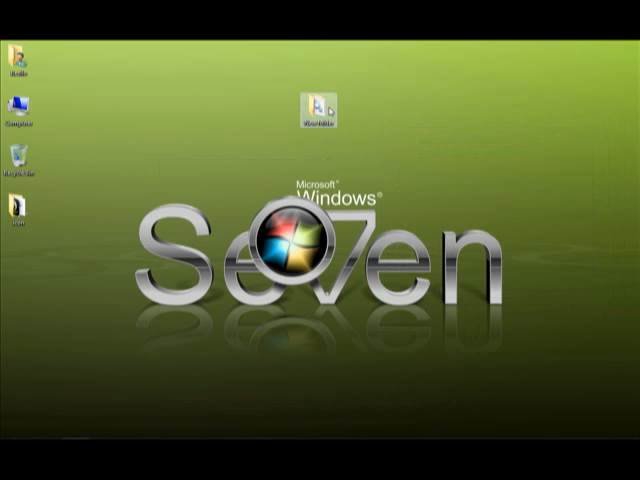
Run locker.bat in New Folder to create the empty Private folder, inspect it, and run locker again to lock it
double_click(320, 104)
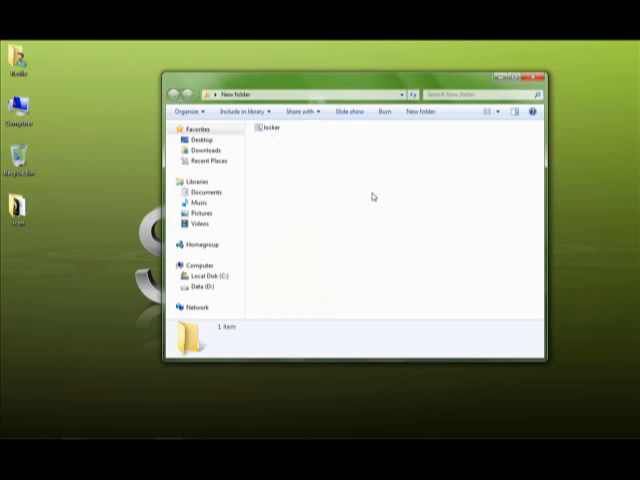
mouse_move(272, 160)
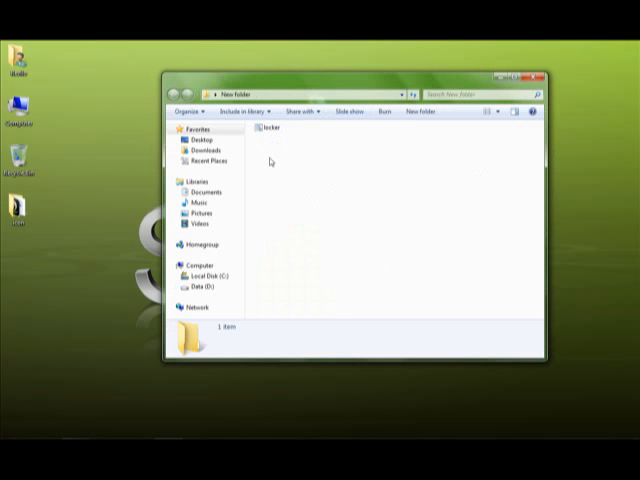
click(268, 128)
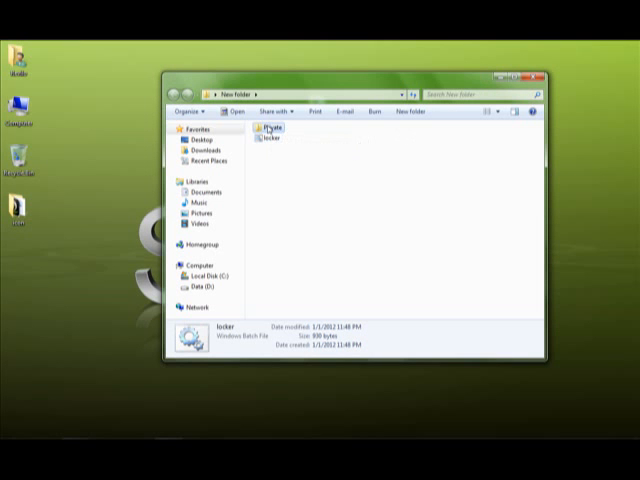
double_click(272, 128)
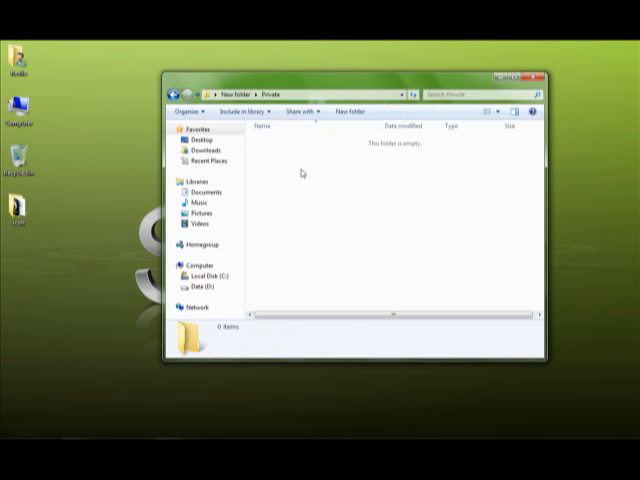
mouse_move(398, 240)
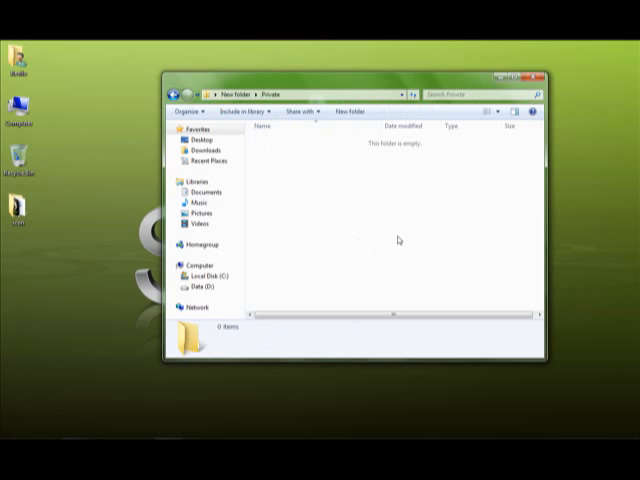
mouse_move(364, 238)
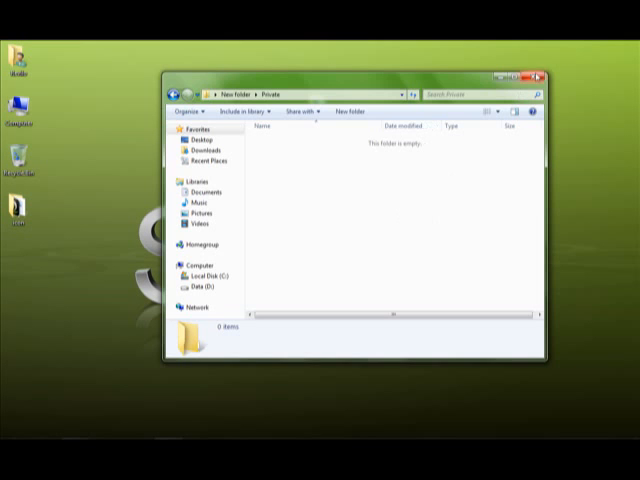
click(544, 76)
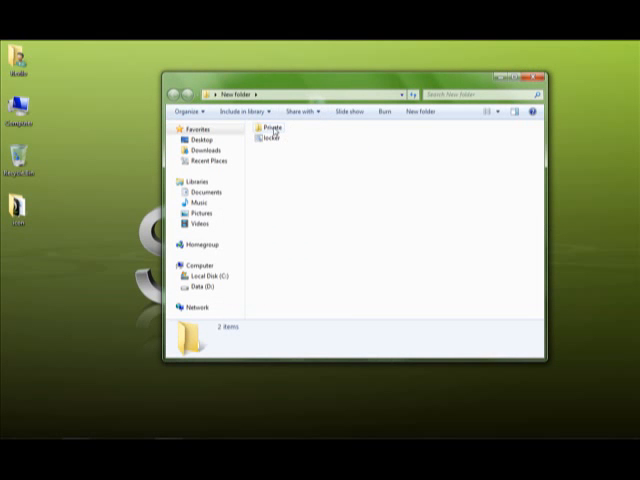
double_click(268, 136)
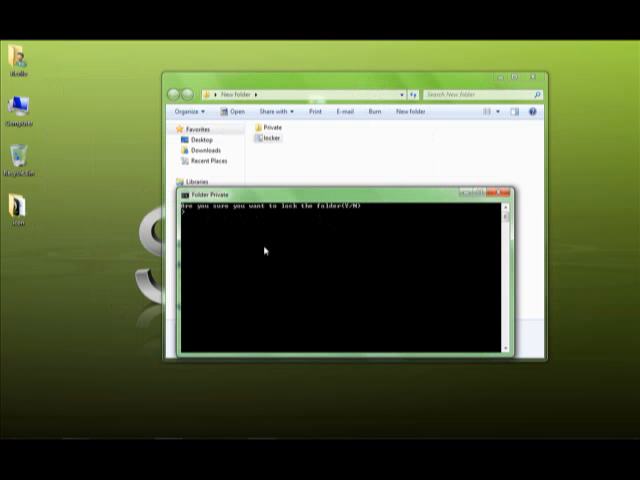
mouse_move(352, 212)
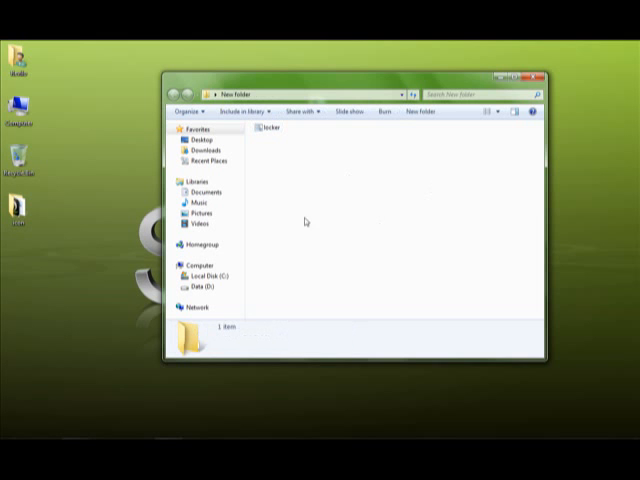
click(266, 132)
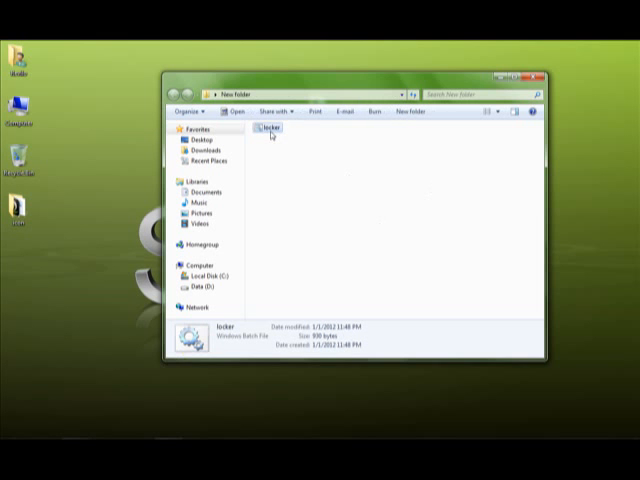
double_click(264, 128)
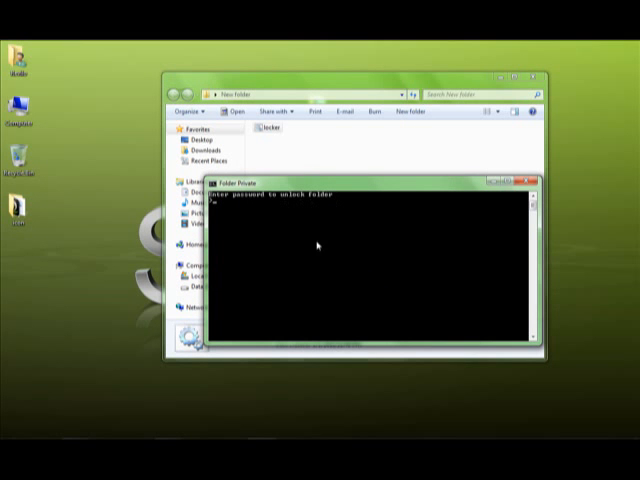
mouse_move(328, 244)
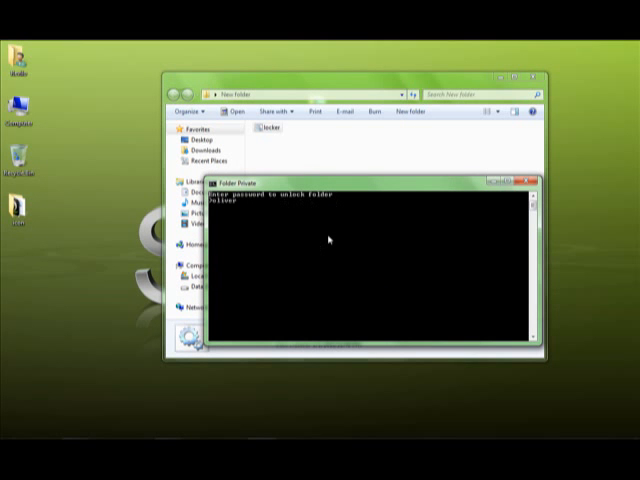
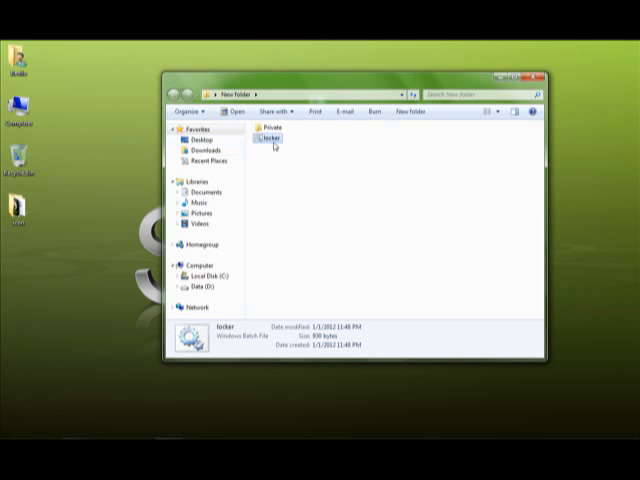
mouse_move(272, 140)
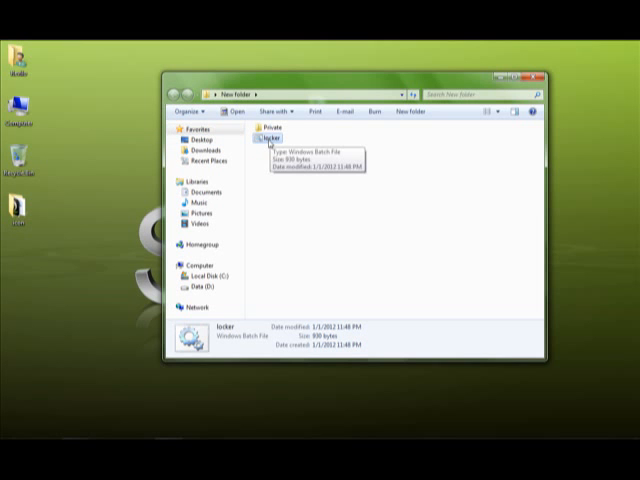